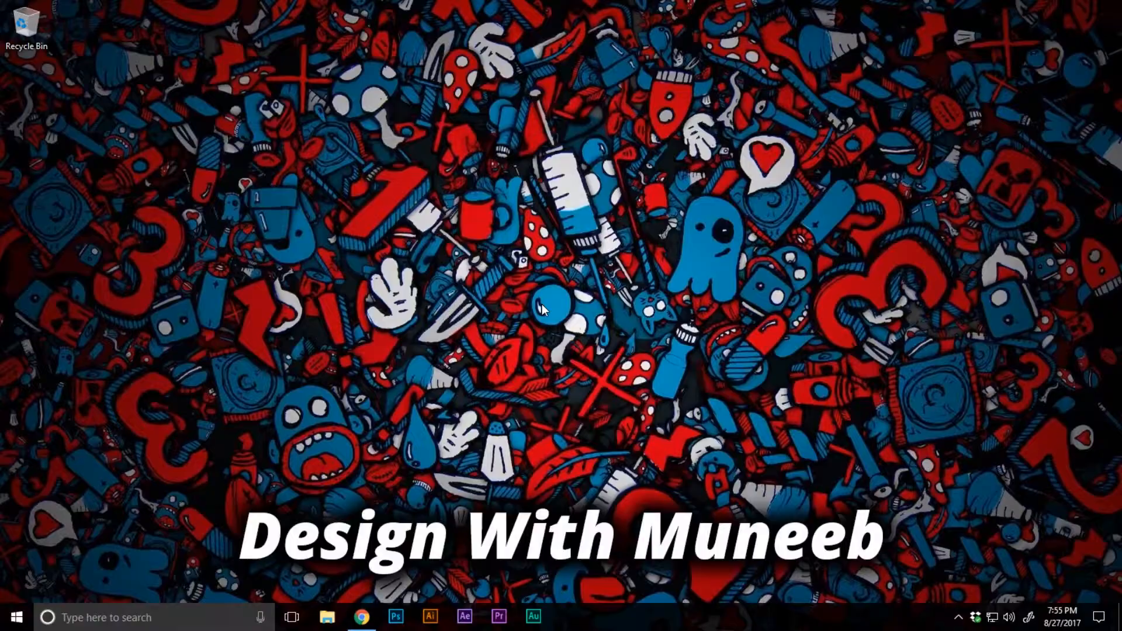
# Step: Launch Adobe Illustrator from the taskbar
pyautogui.click(429, 618)
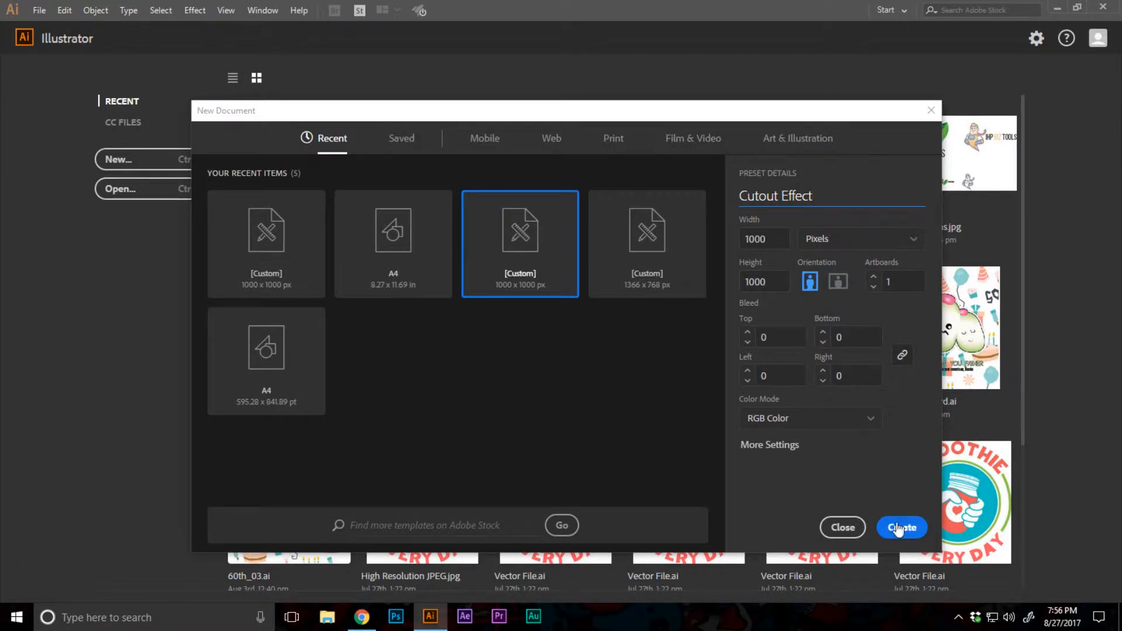
# Step: Create the 1000 × 1000 px 'Cutout Effect' document, then switch to the browser for a photo
pyautogui.click(902, 528)
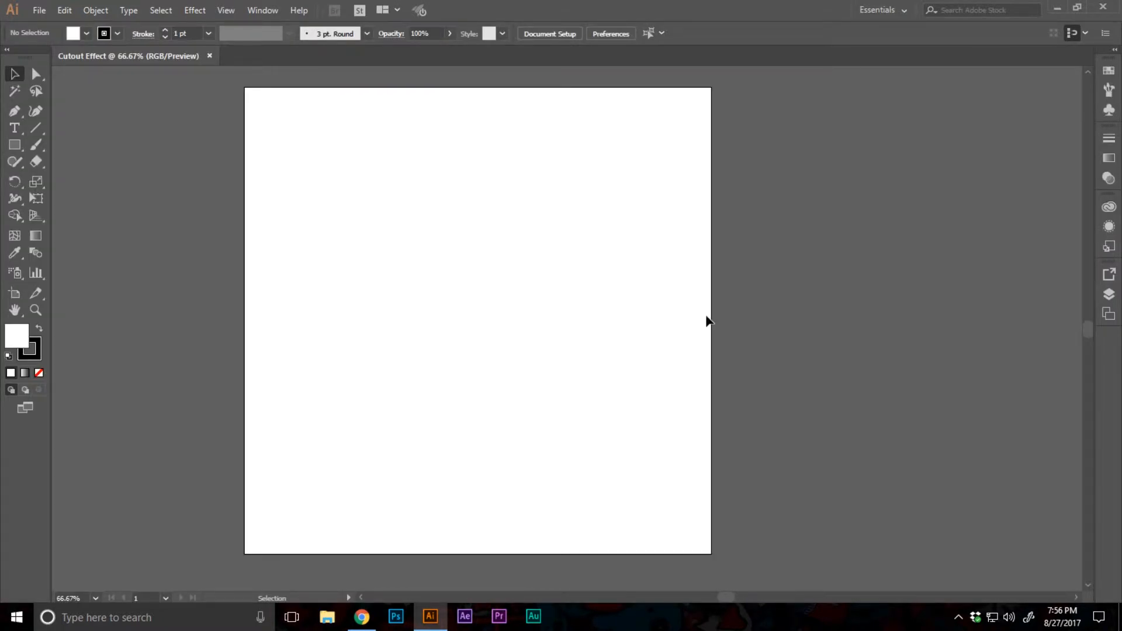
pyautogui.click(360, 618)
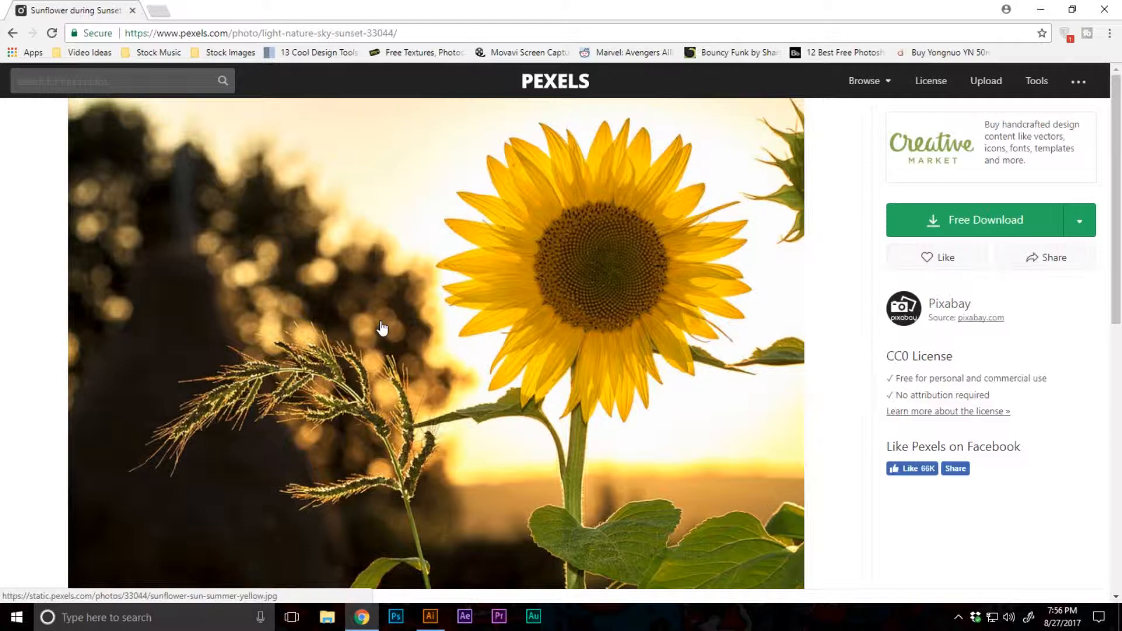
# Step: Copy the sunflower photo from Pexels and return to Illustrator
pyautogui.rightClick(383, 328)
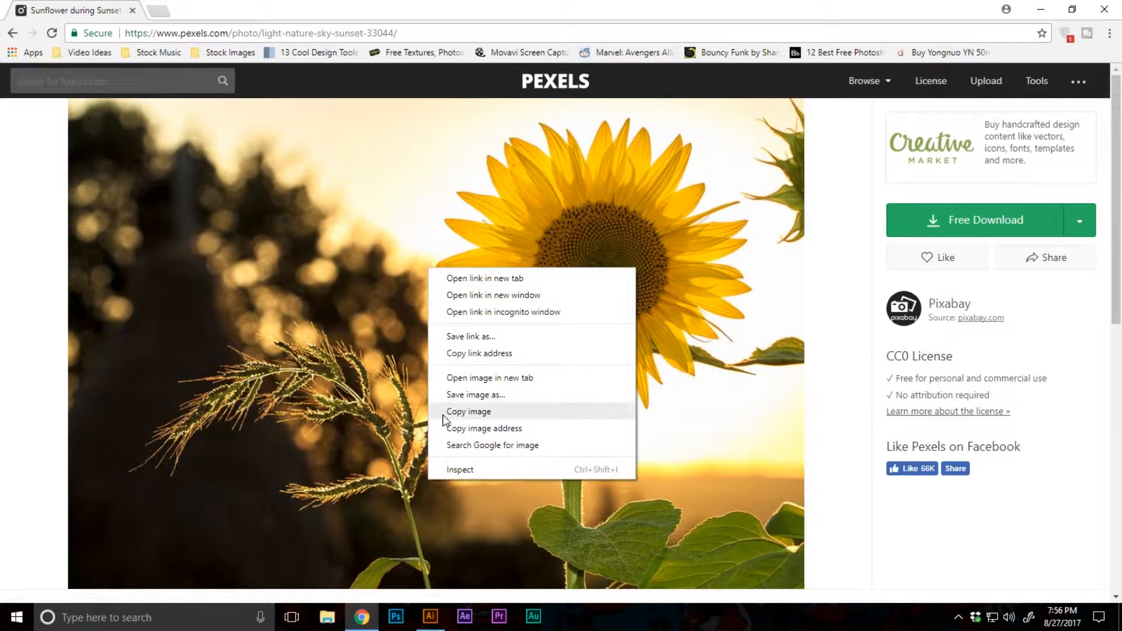
pyautogui.click(430, 618)
pyautogui.write('Te')
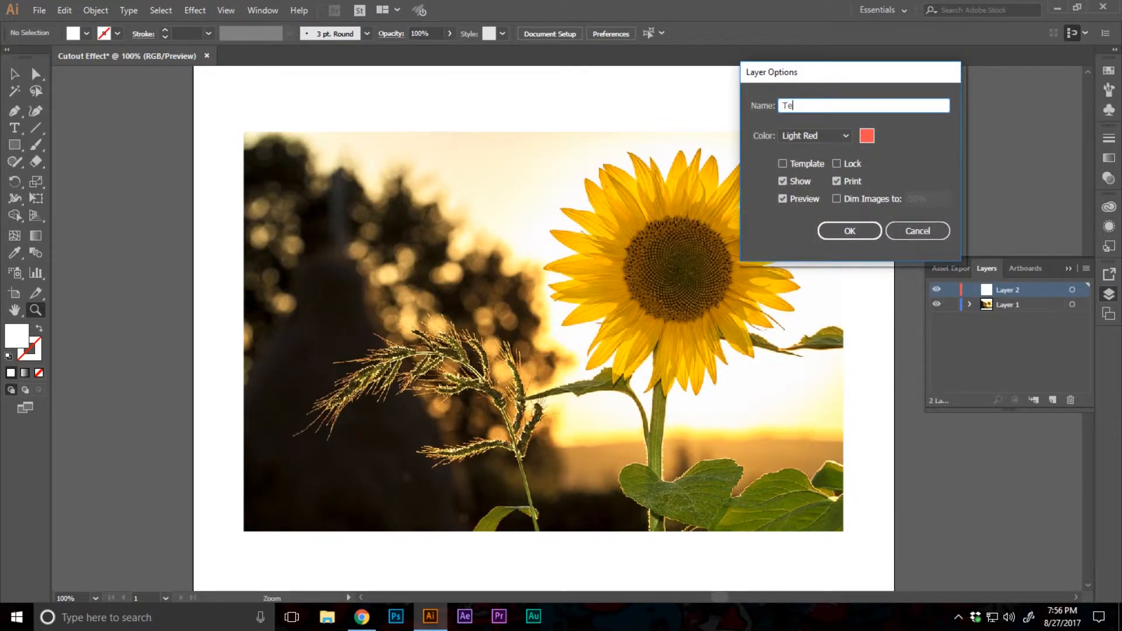
# Step: Name the new layer 'Text' above the locked photo layer and zoom in on the photo
pyautogui.click(849, 230)
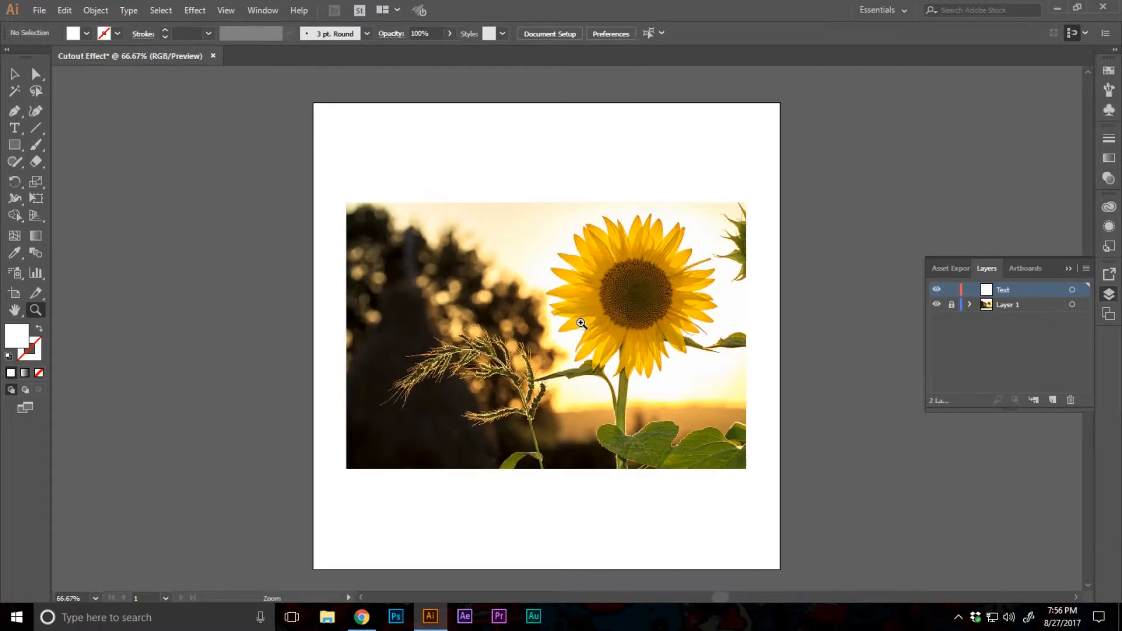
pyautogui.click(581, 323)
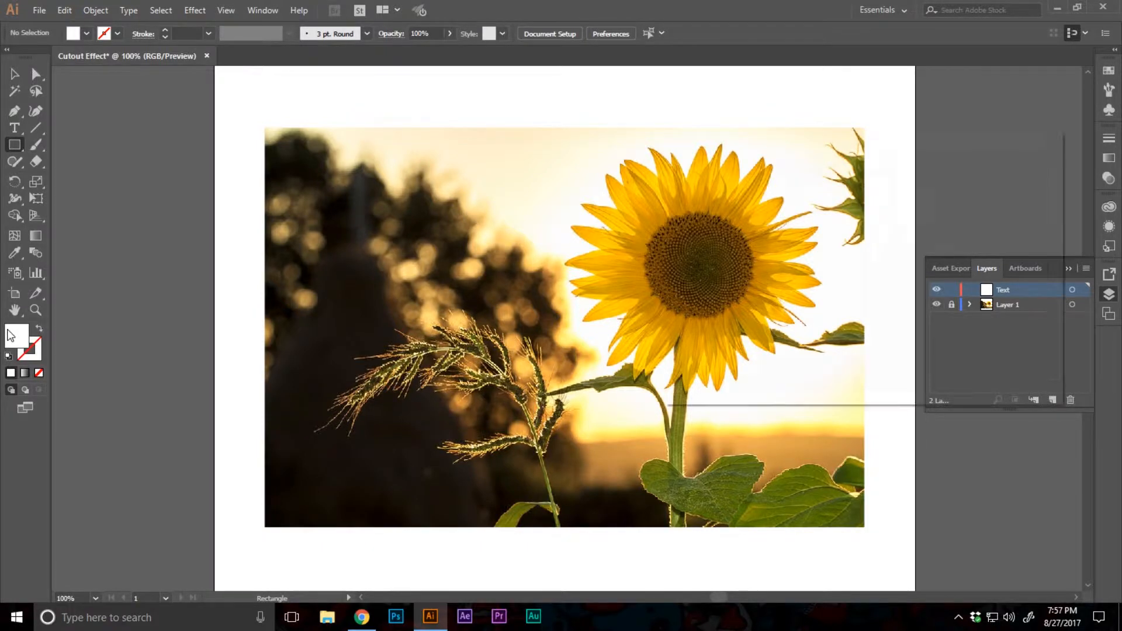
# Step: Set a bright yellow fill and draw a banner rectangle across the sunflower photo
pyautogui.doubleClick(15, 337)
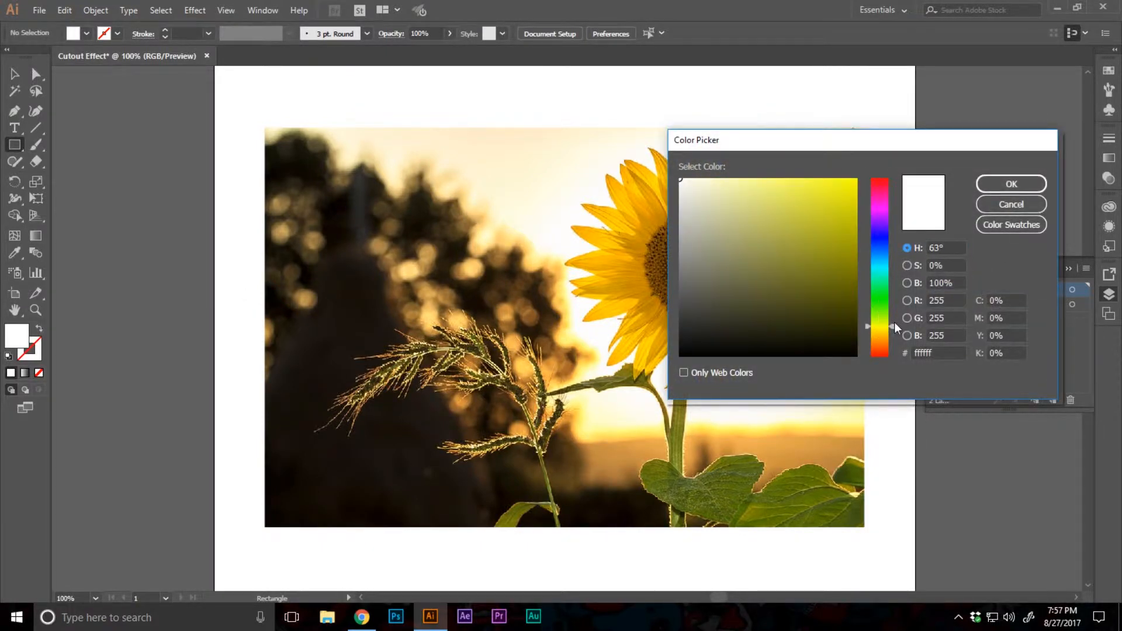
pyautogui.click(851, 180)
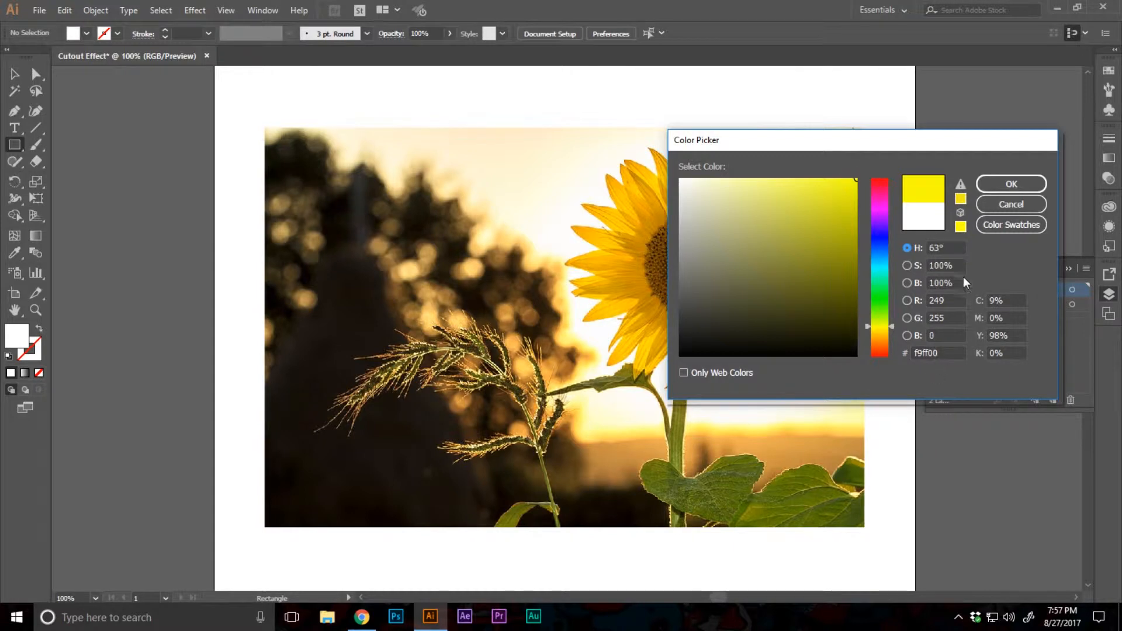
pyautogui.click(1010, 183)
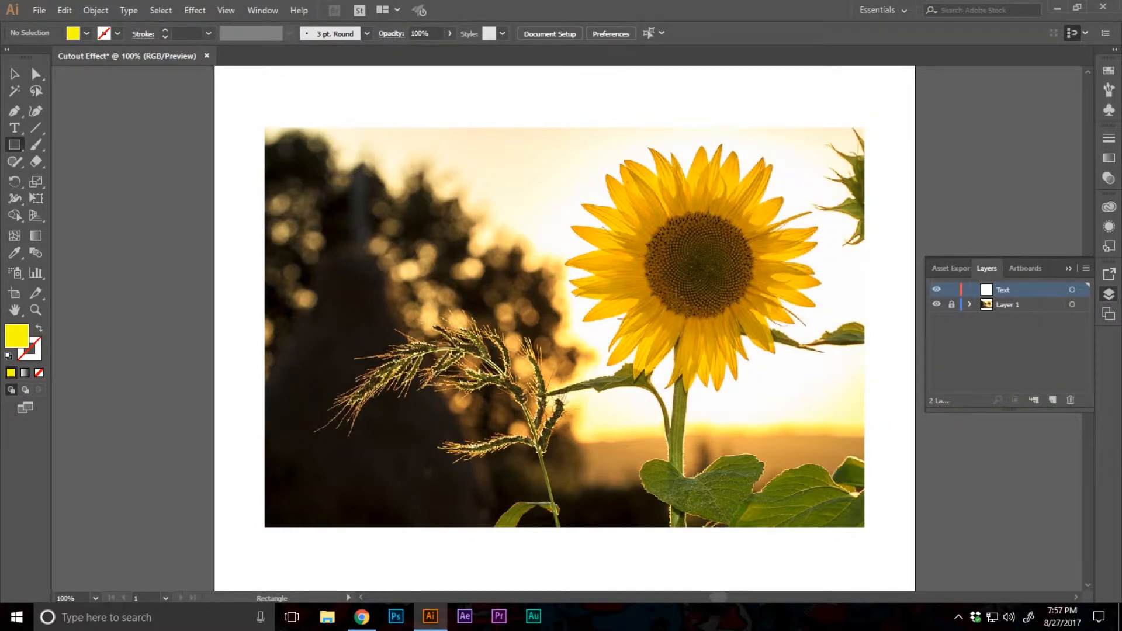
pyautogui.moveTo(396, 286); pyautogui.dragTo(771, 394)
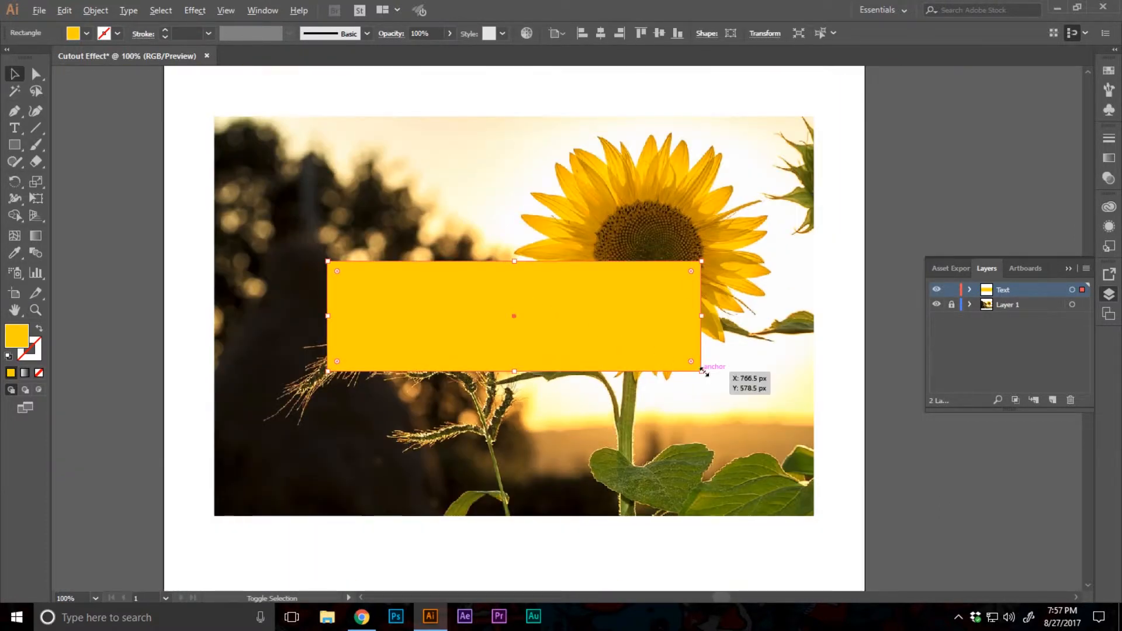
pyautogui.click(608, 342)
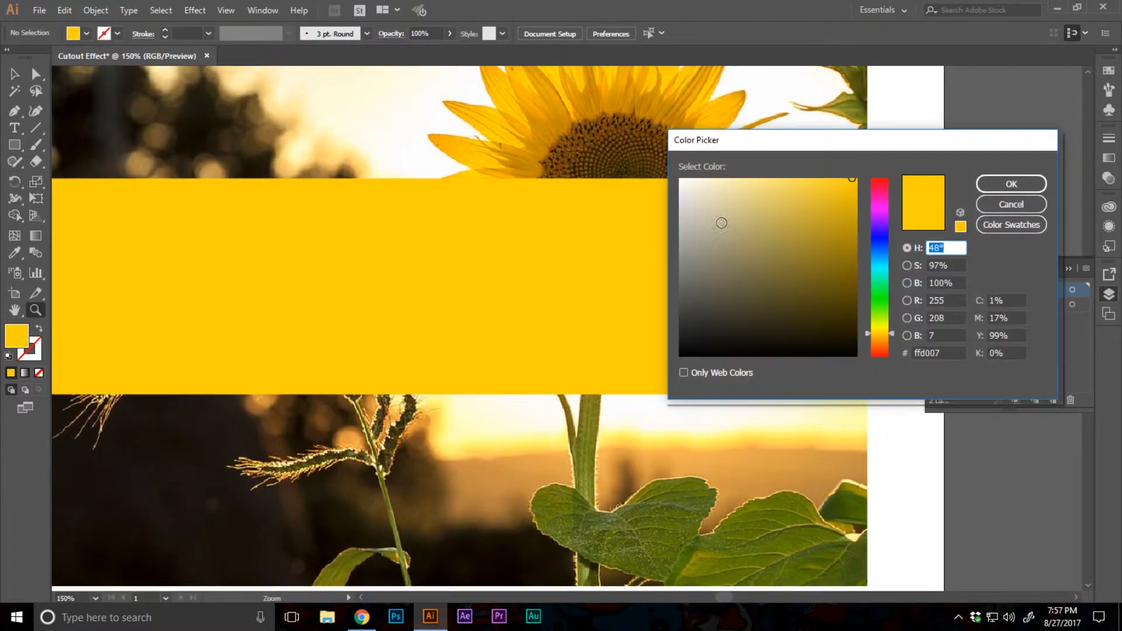
# Step: Type 'KNOCKOUT TEXT EFFECT' inside the banner and select the headline for restyling
pyautogui.click(1010, 184)
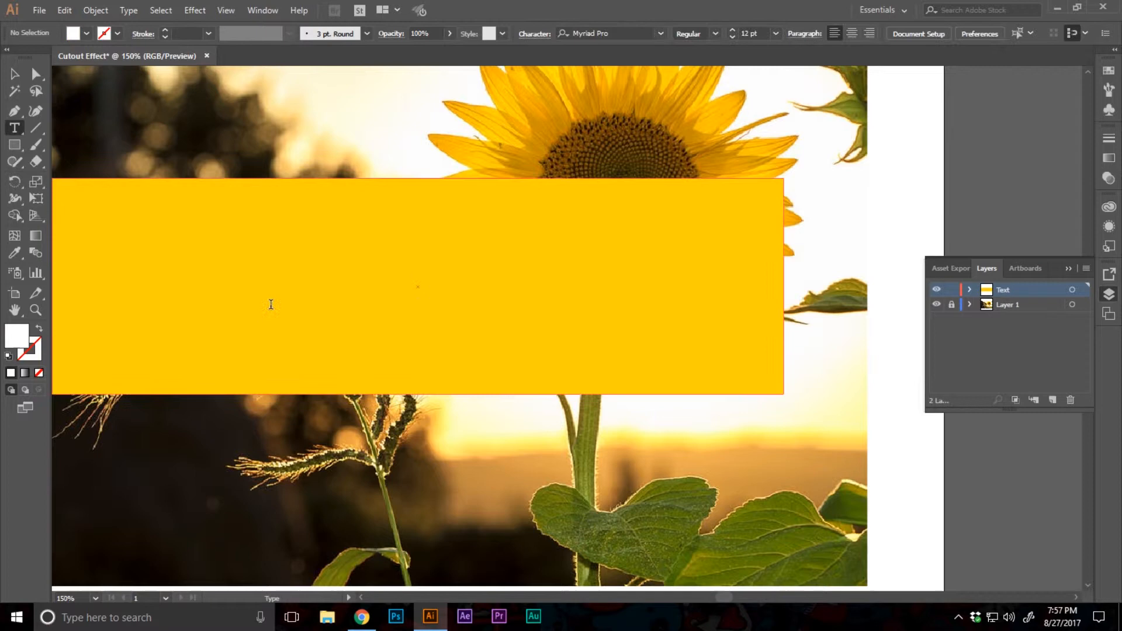
pyautogui.write('KNOCK')
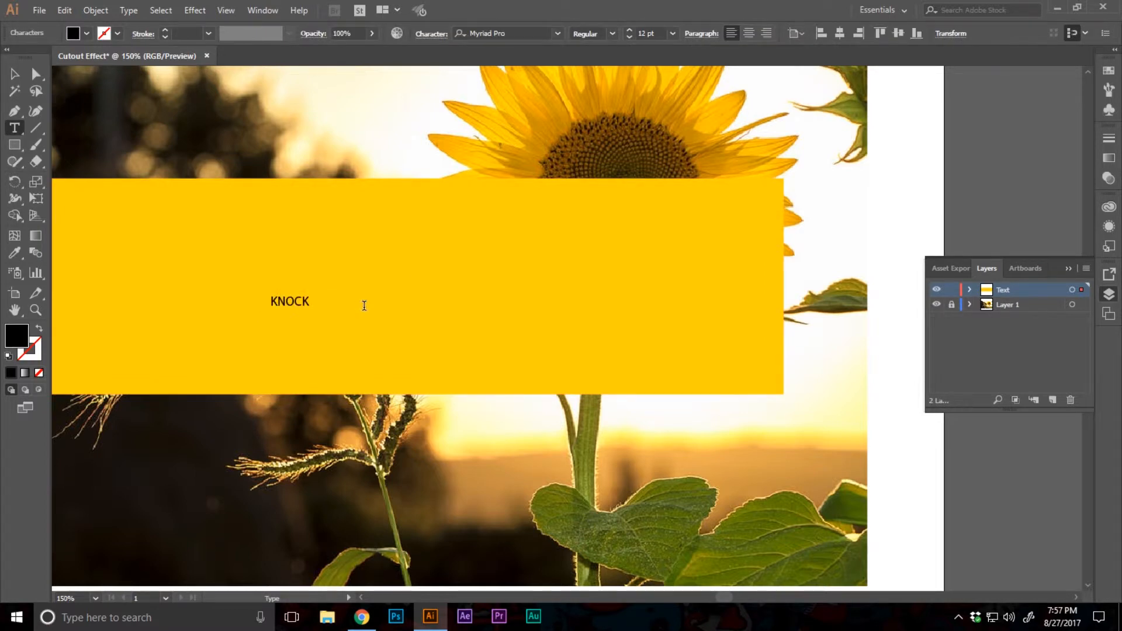
pyautogui.write('OUT TEXT EFFECT')
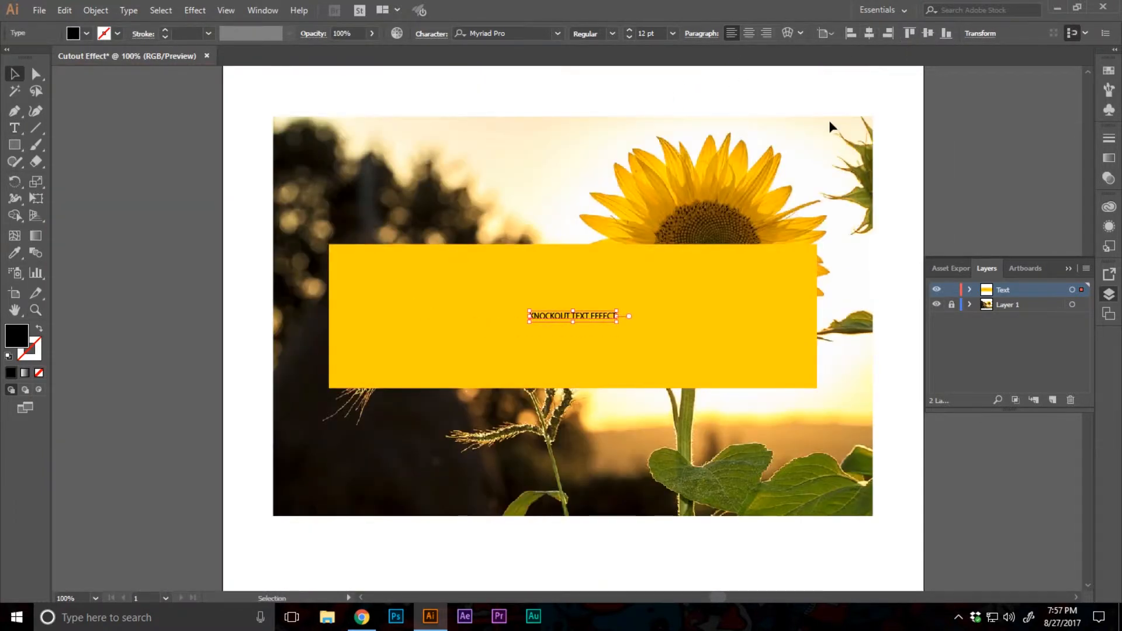
pyautogui.doubleClick(549, 316)
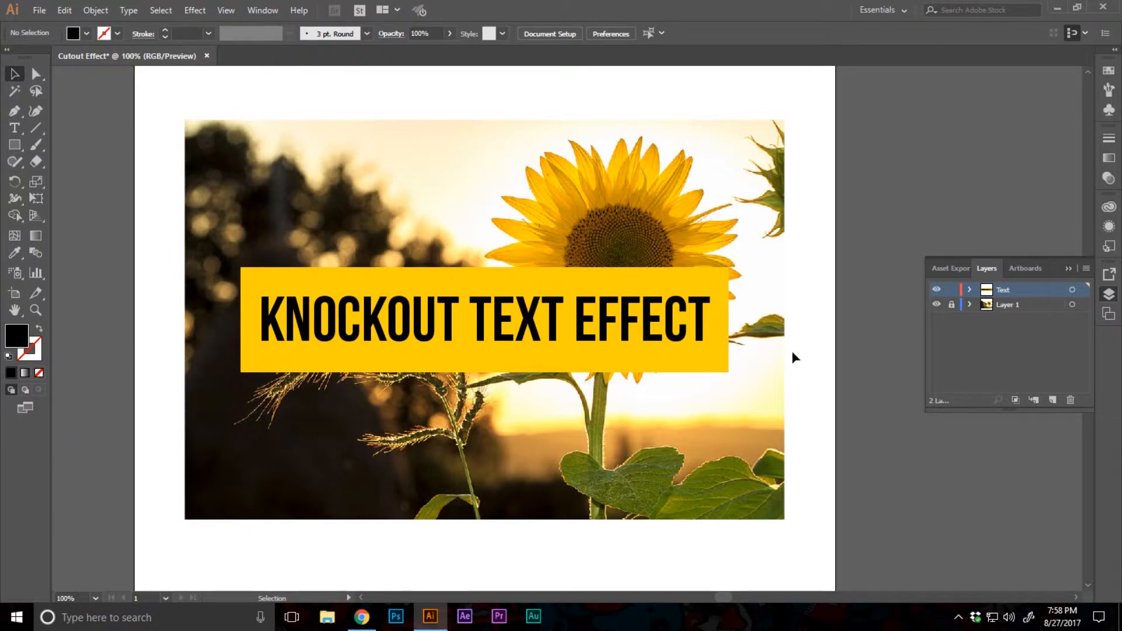
# Step: Expand the headline text into filled shapes with Object > Expand
pyautogui.click(480, 320)
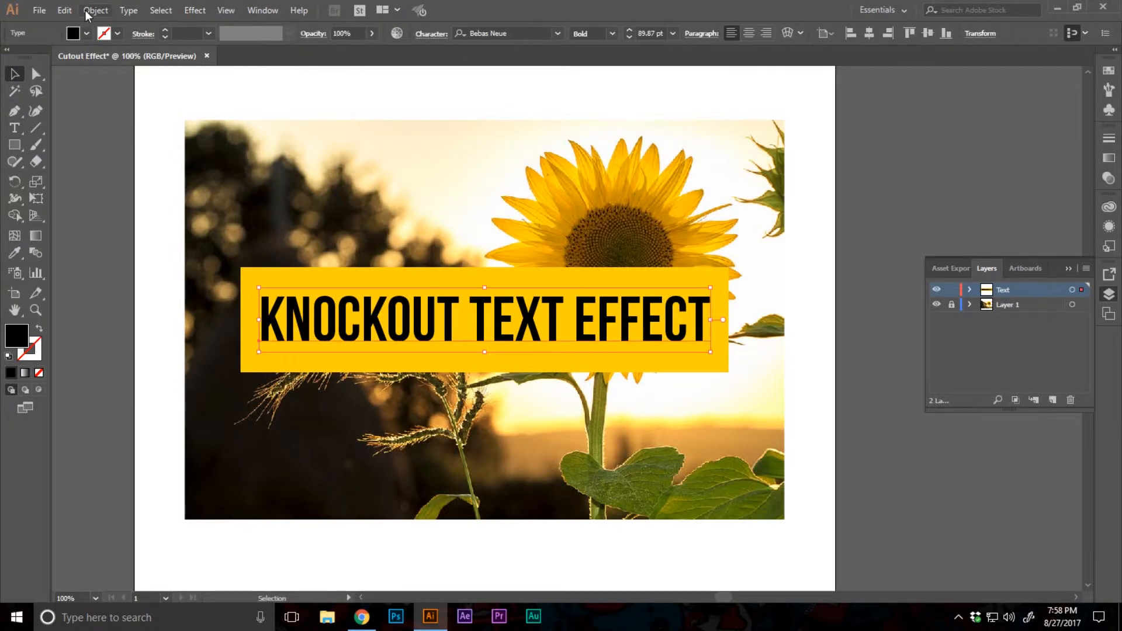
pyautogui.click(96, 10)
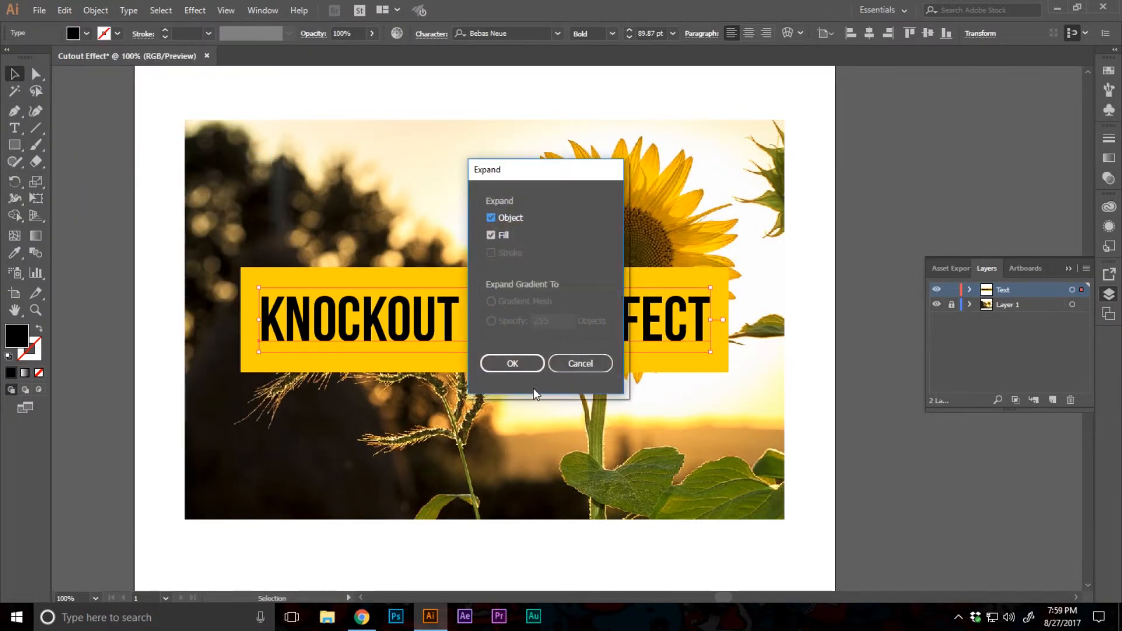
pyautogui.click(512, 364)
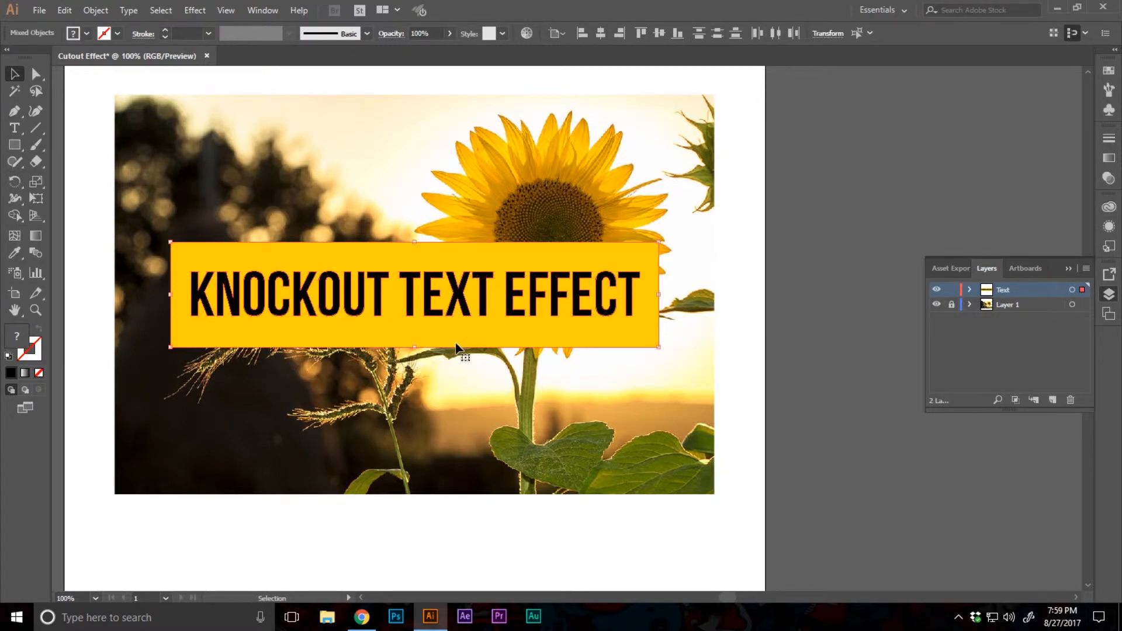
# Step: Punch the letters out of the yellow banner with Pathfinder Minus Front, then deselect
pyautogui.click(224, 10)
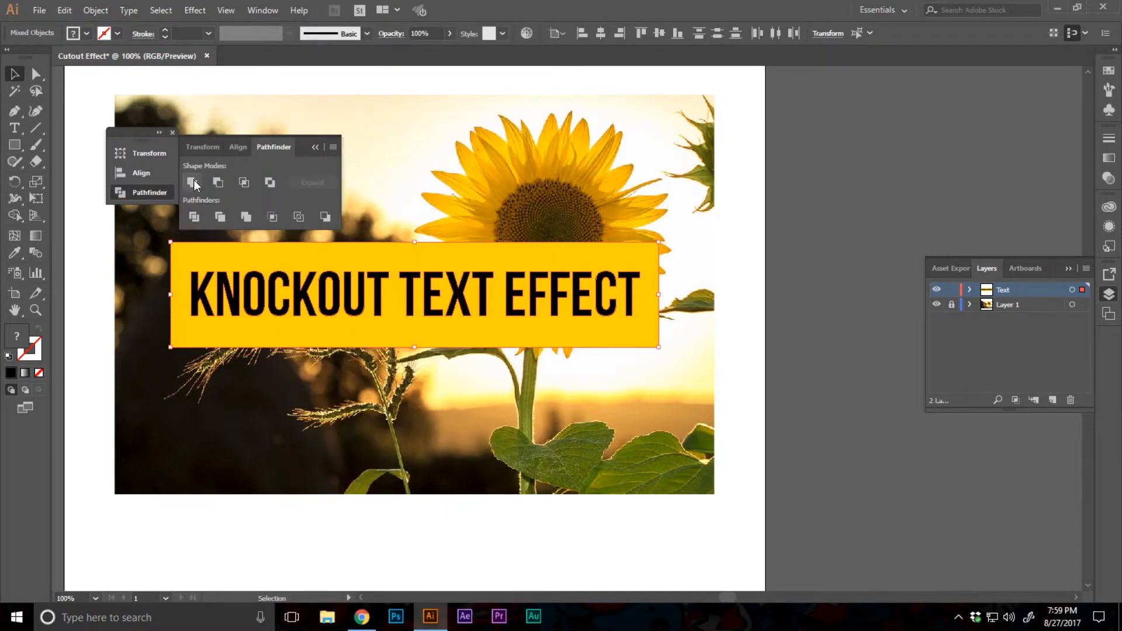
pyautogui.click(219, 182)
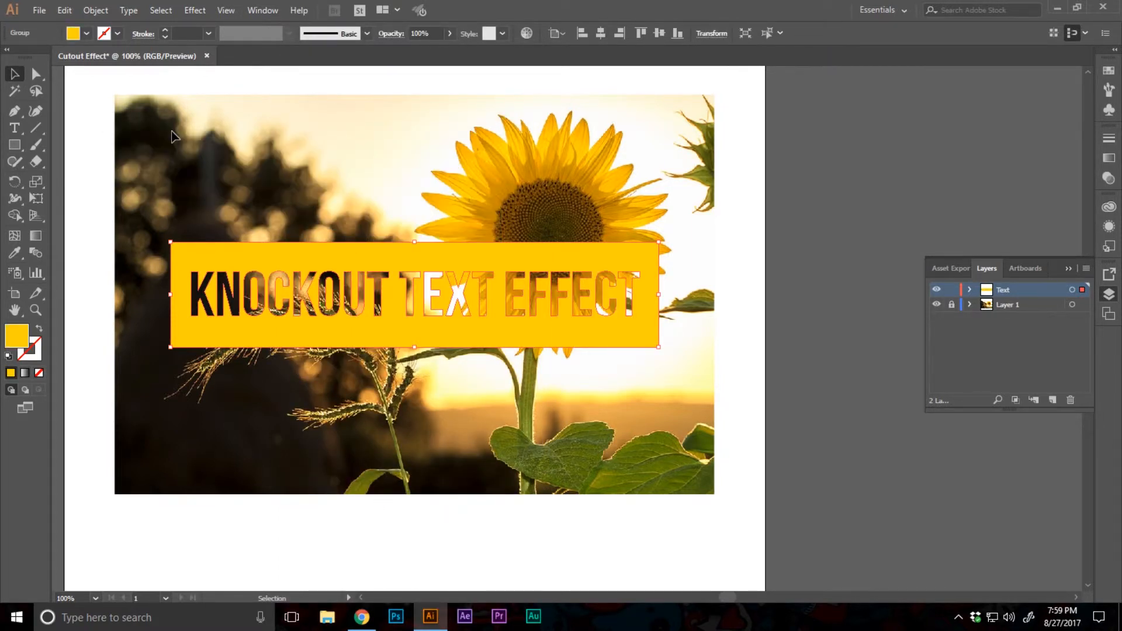
pyautogui.click(813, 453)
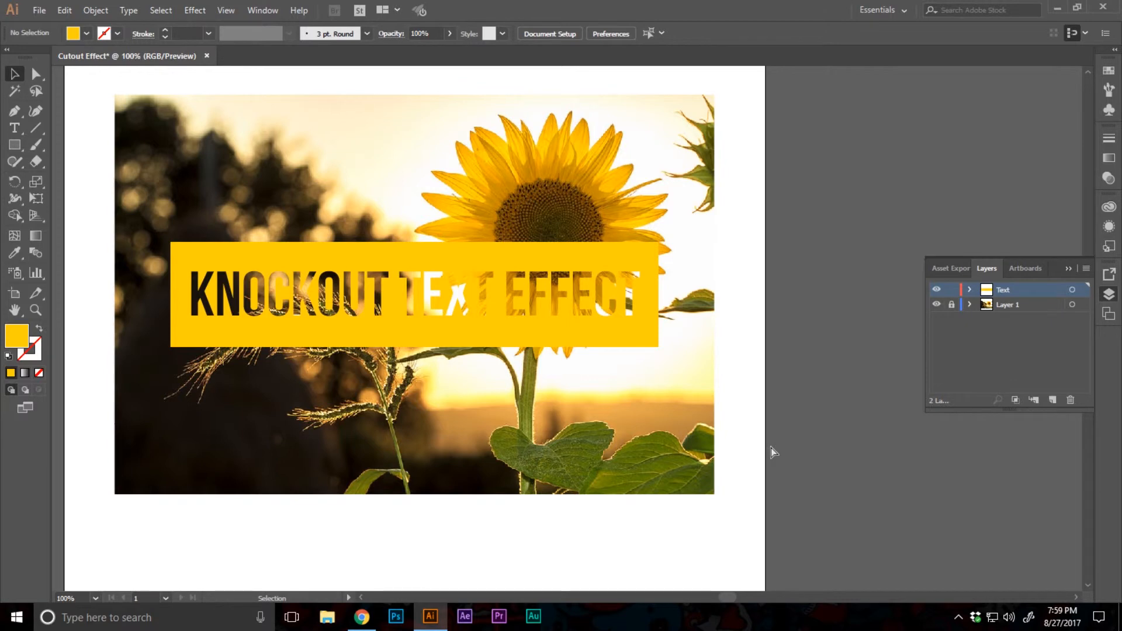
# Step: Undo the cutout and expansion to restore live black headline text
pyautogui.click(414, 293)
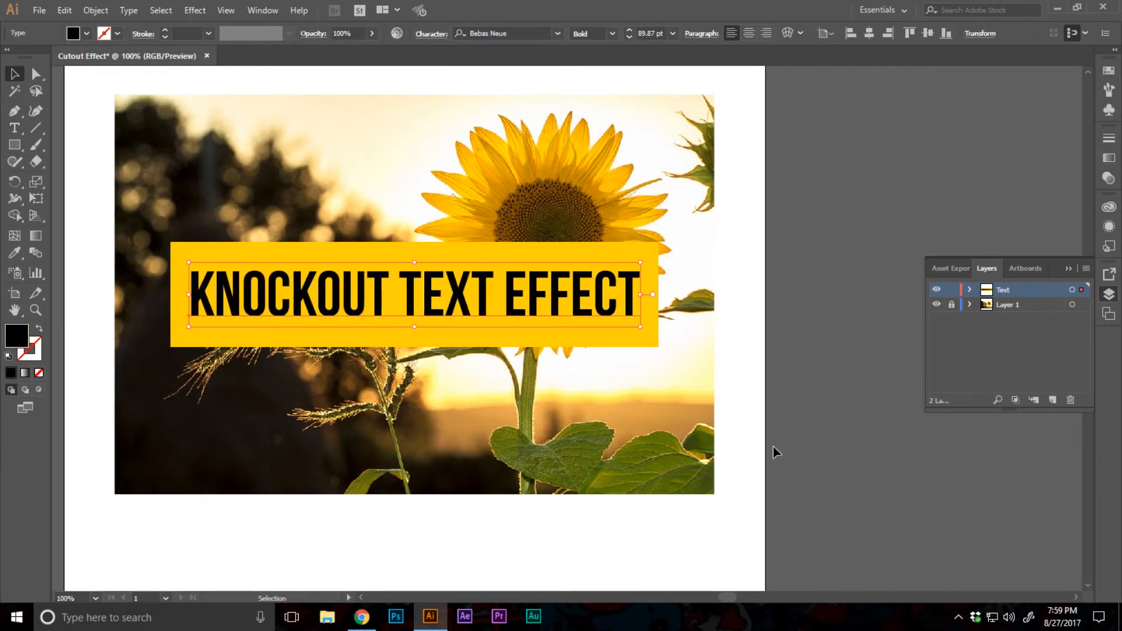
pyautogui.moveTo(690, 45)
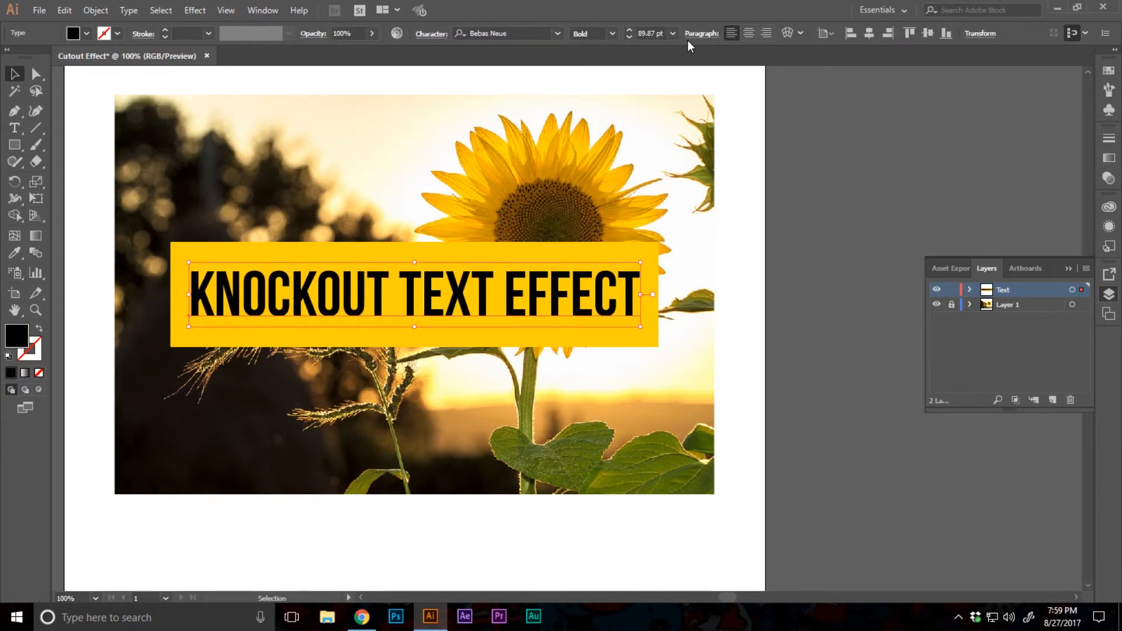